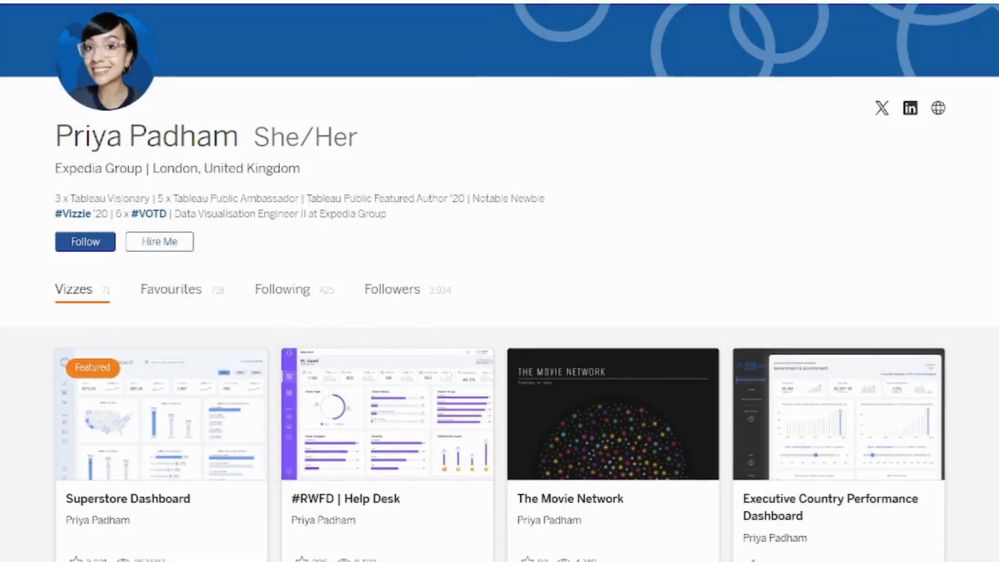
scroll("down", 3)
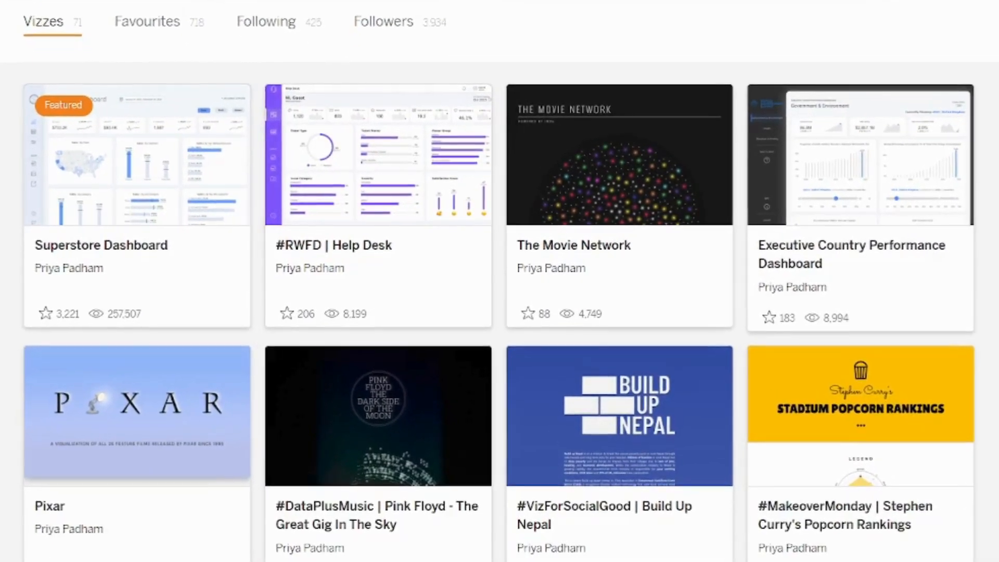
scroll("down", 3)
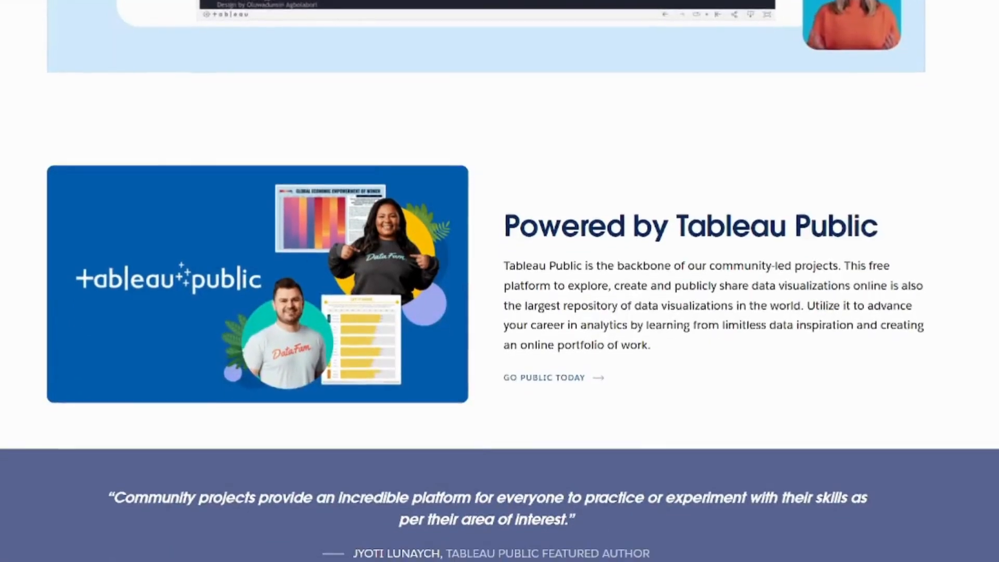
scroll("down", 3)
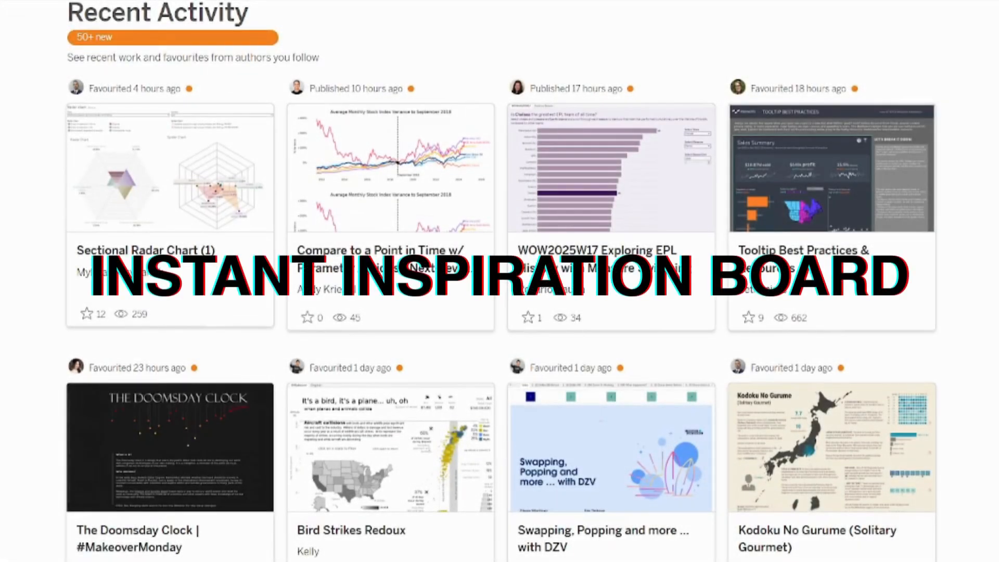
scroll("down", 3)
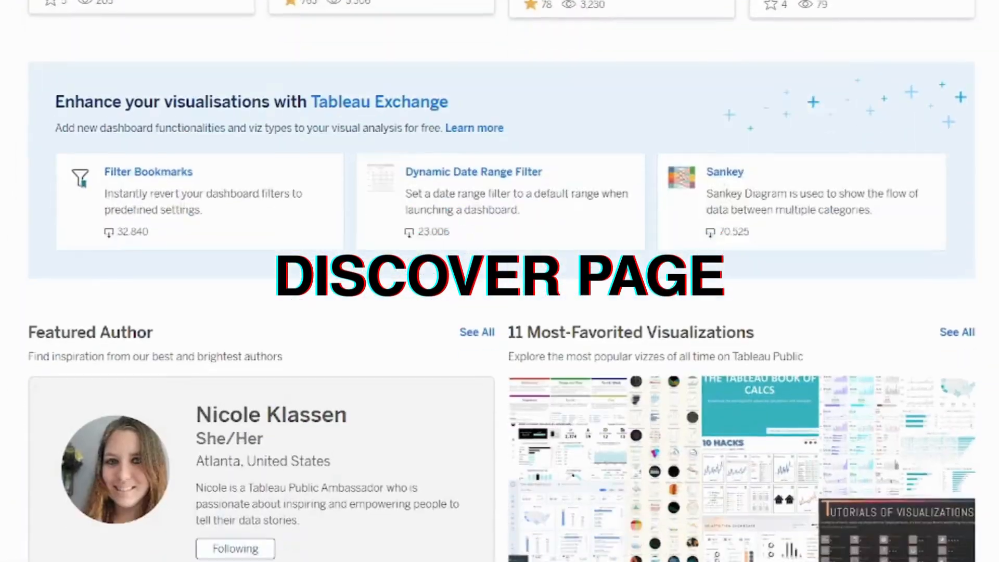
scroll("down", 3)
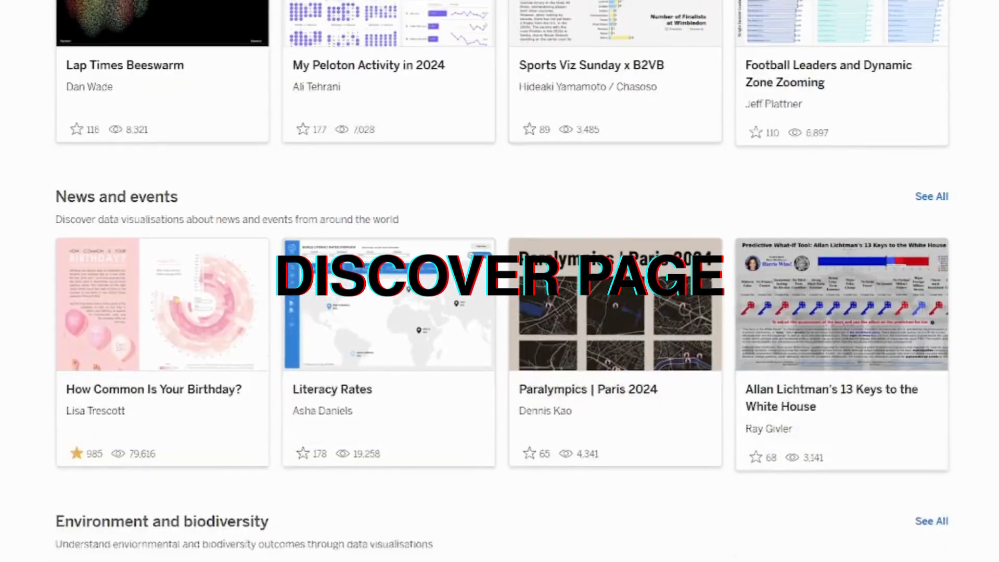
scroll("down", 3)
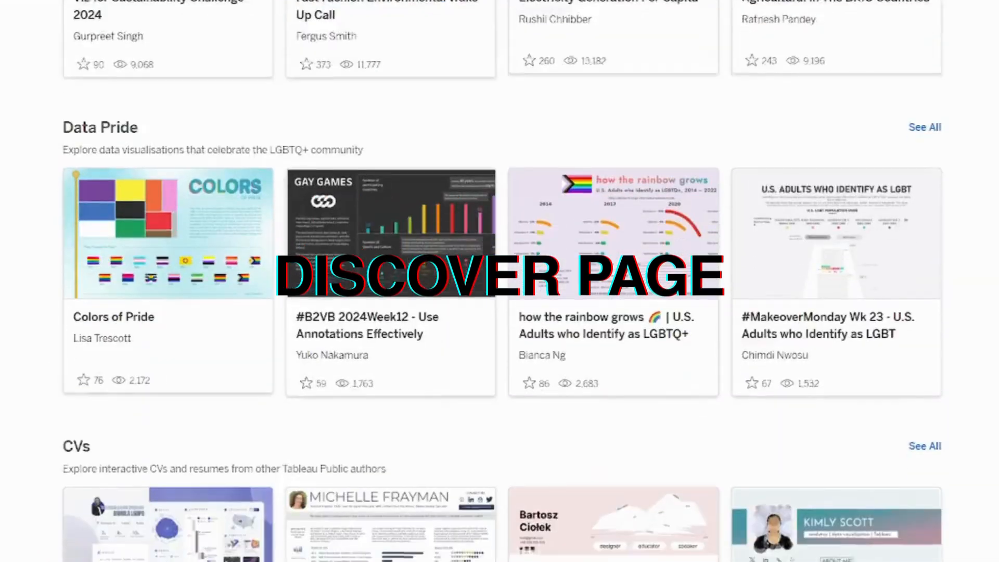
scroll("down", 3)
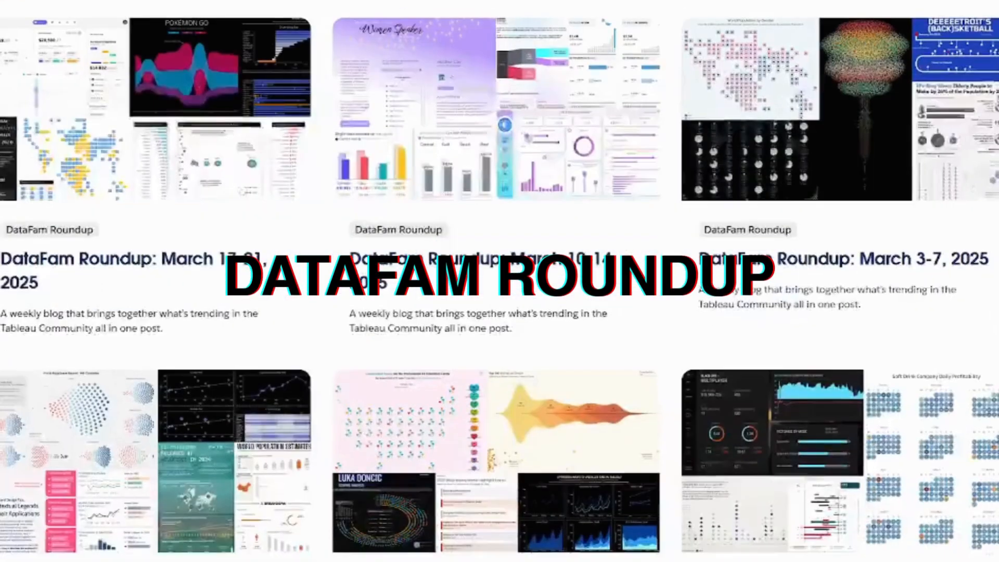
scroll("down", 3)
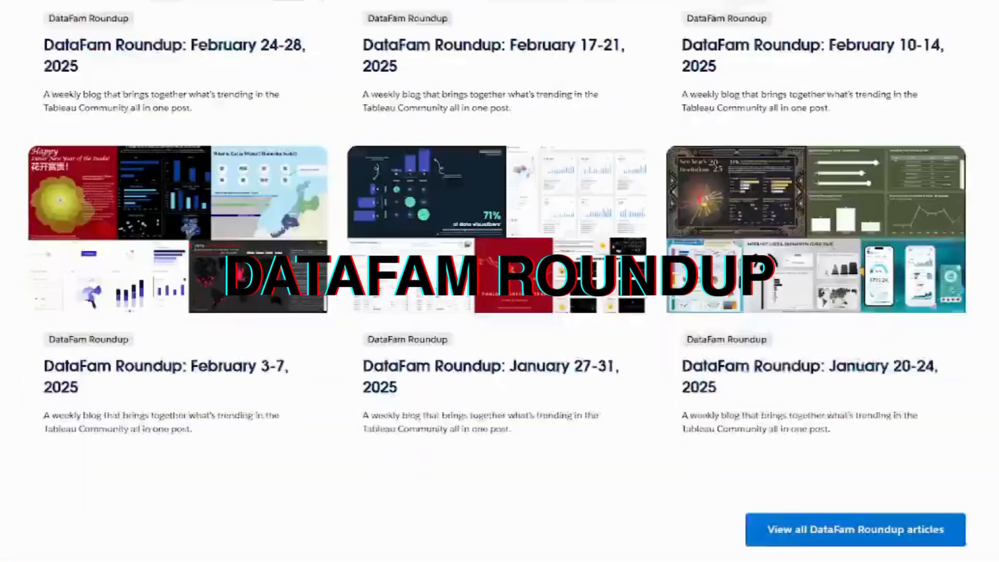
scroll("down", 3)
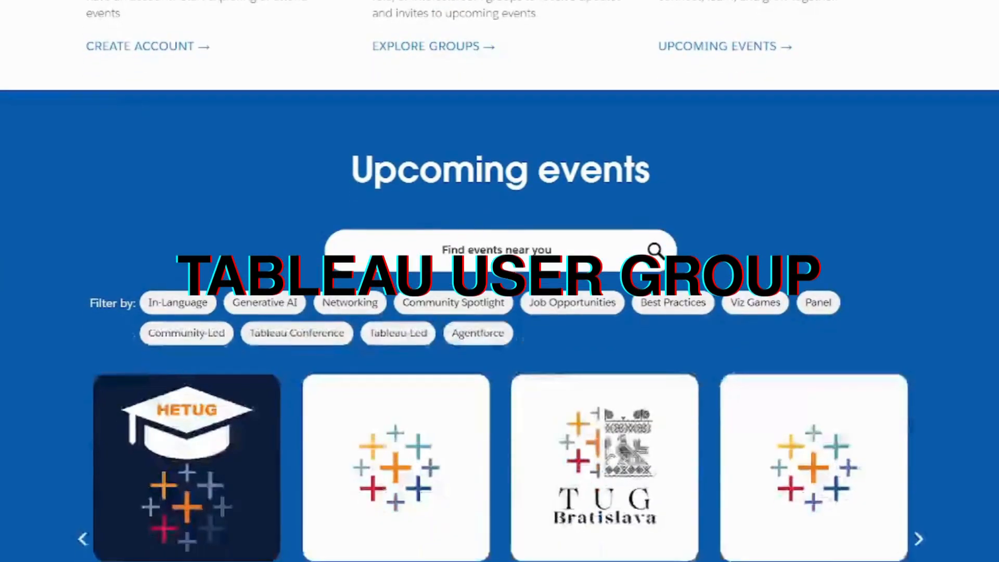
scroll("down", 3)
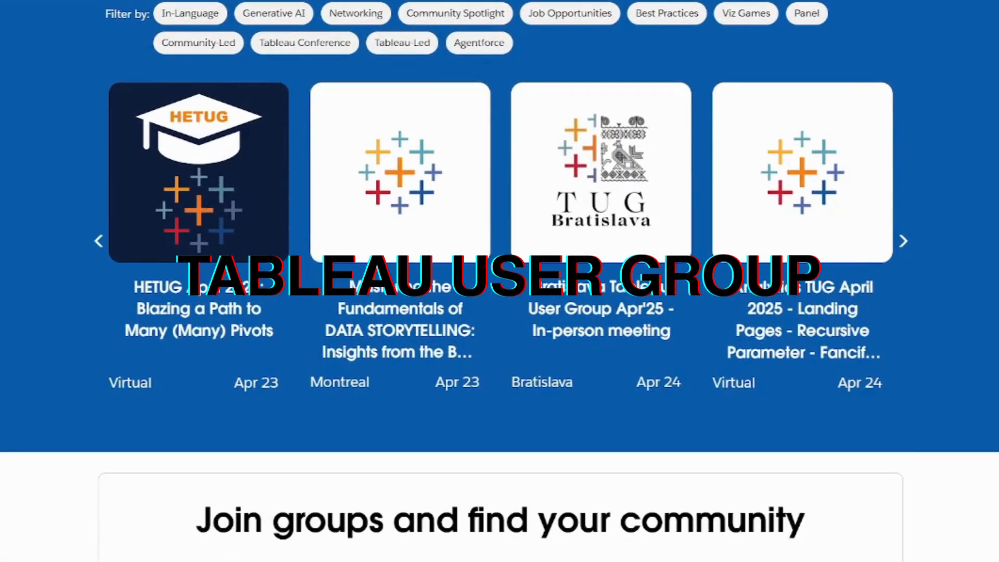
scroll("down", 3)
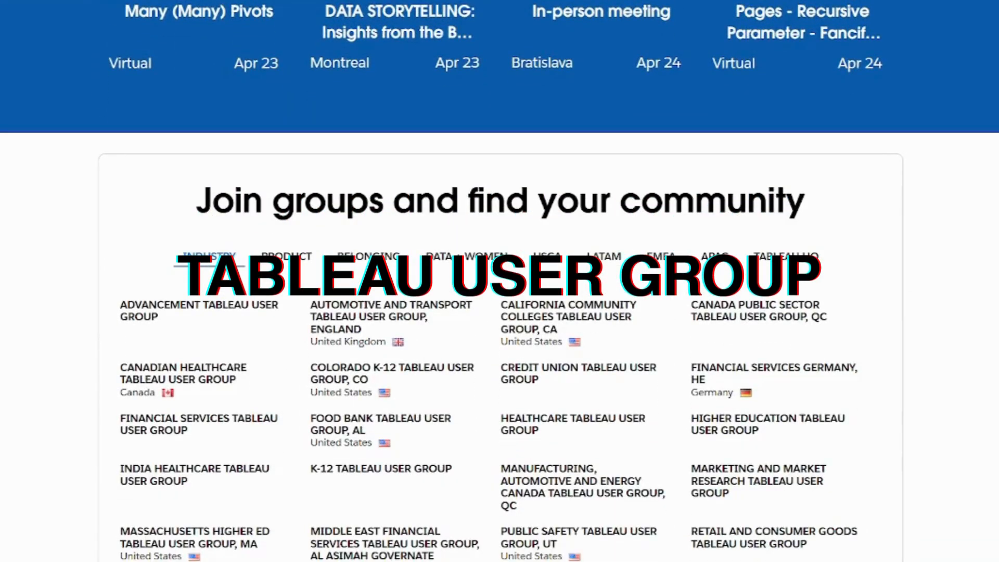